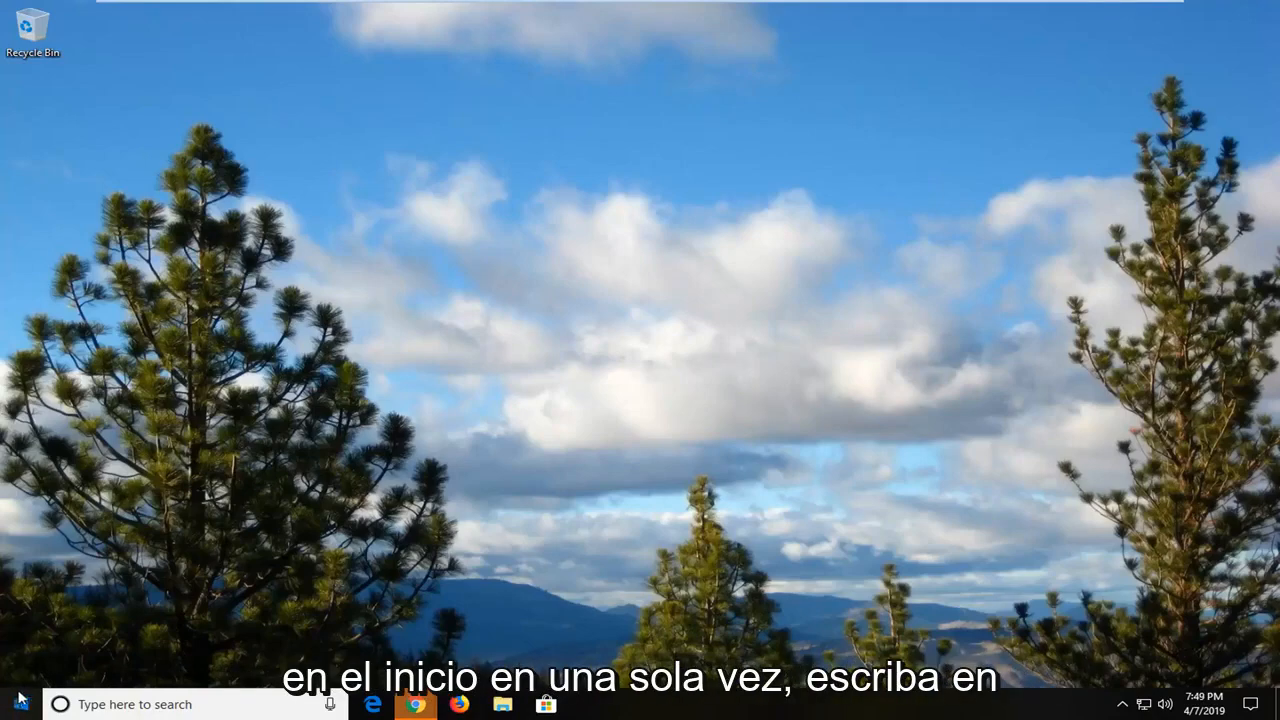
Search the Start menu for 'run' and launch the Run desktop app.
click(18, 704)
text(r)
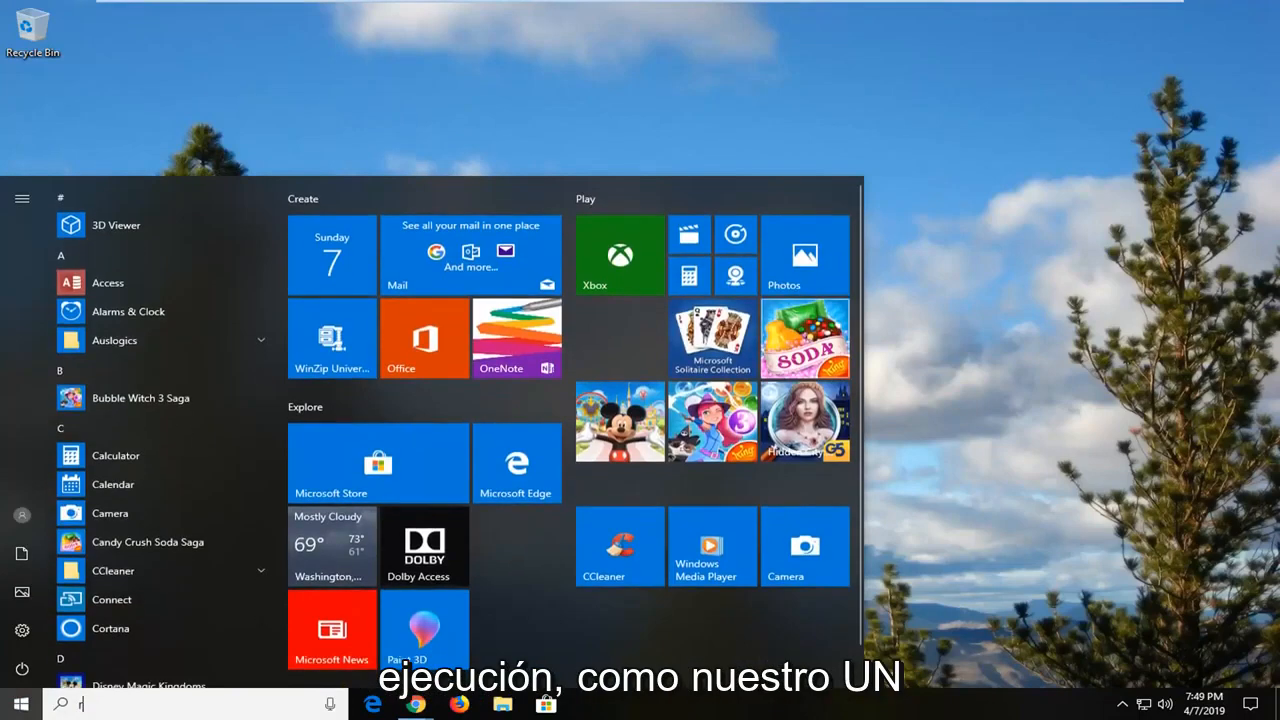
text(un)
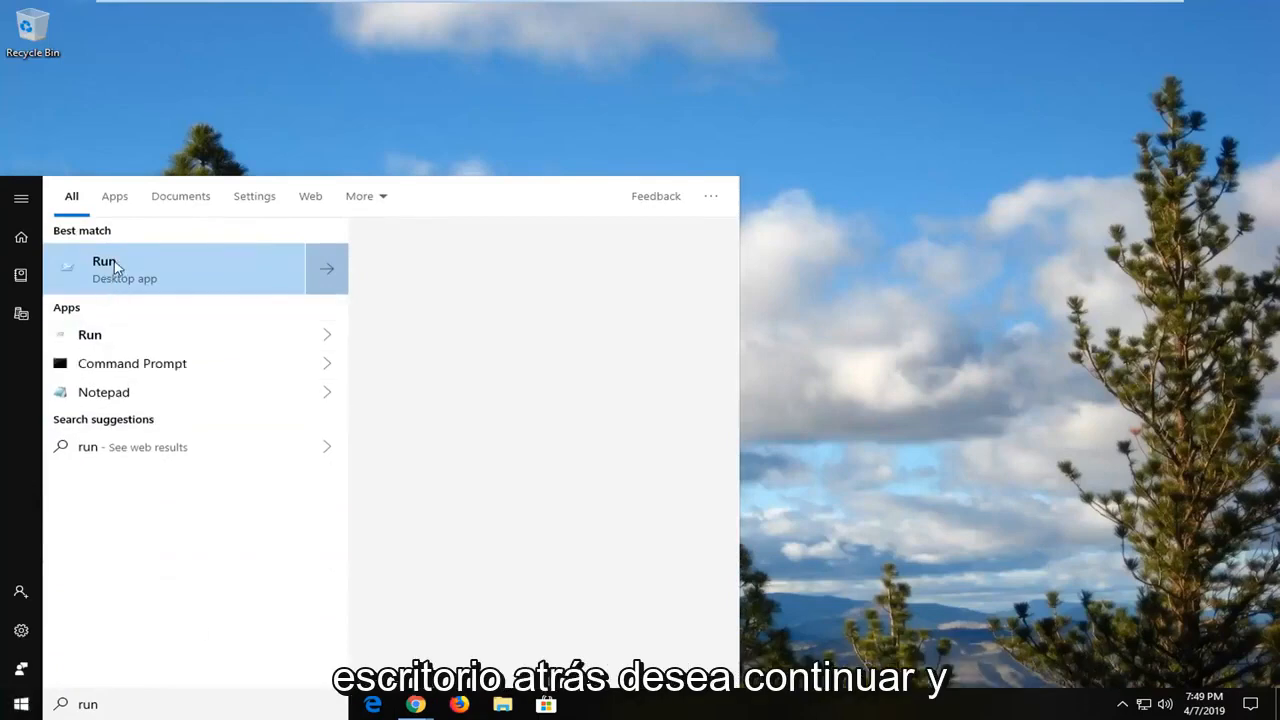
click(104, 268)
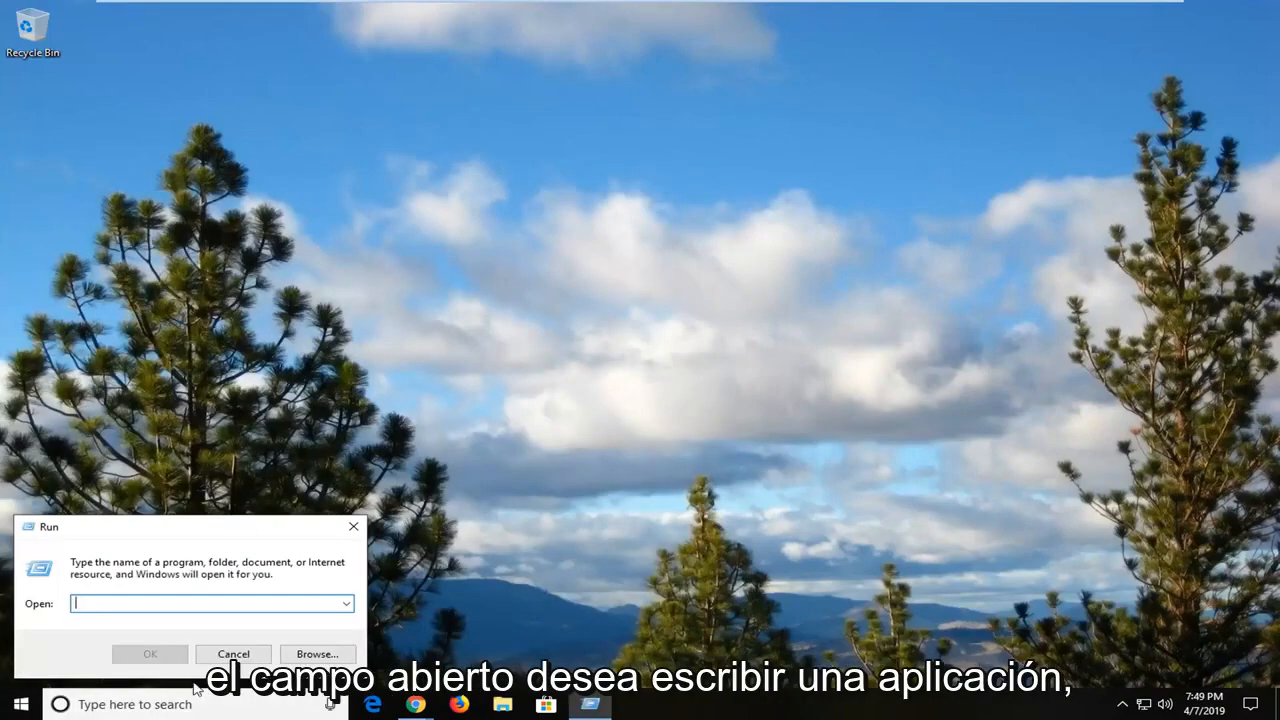
Run appwiz.cpl to open Programs and Features with the installed programs list.
text(appwiz.cpl)
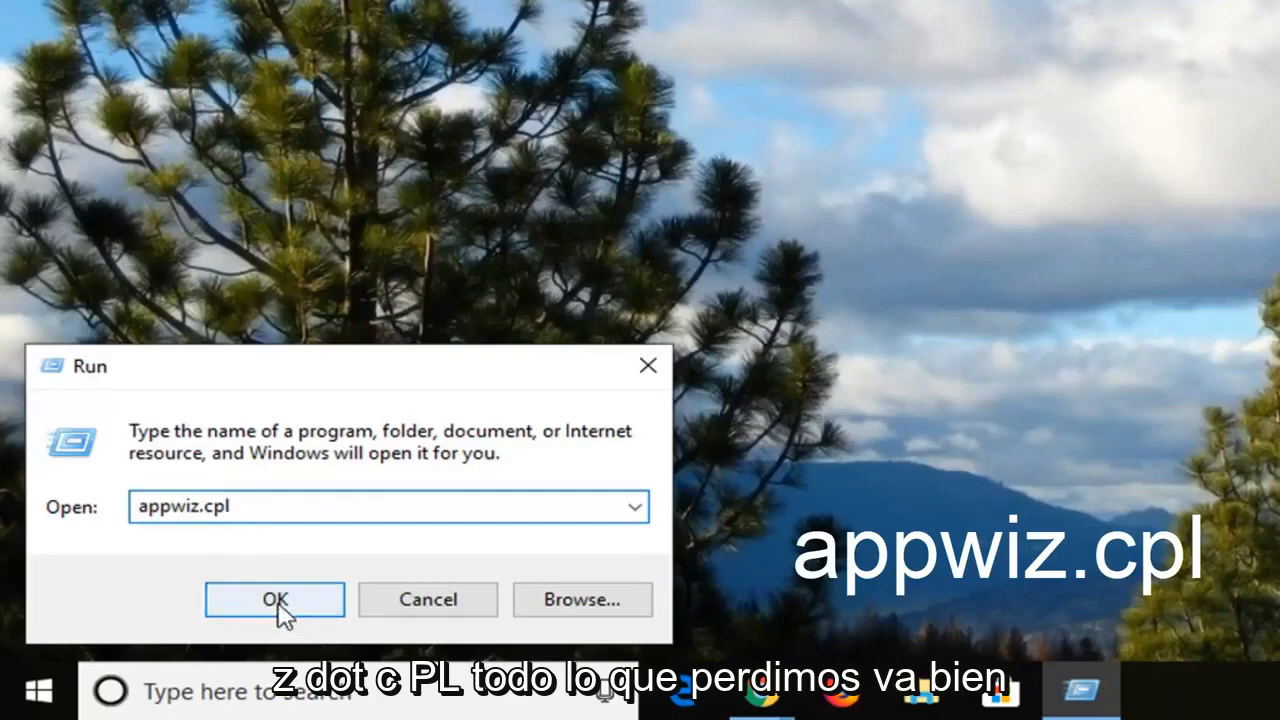
click(274, 599)
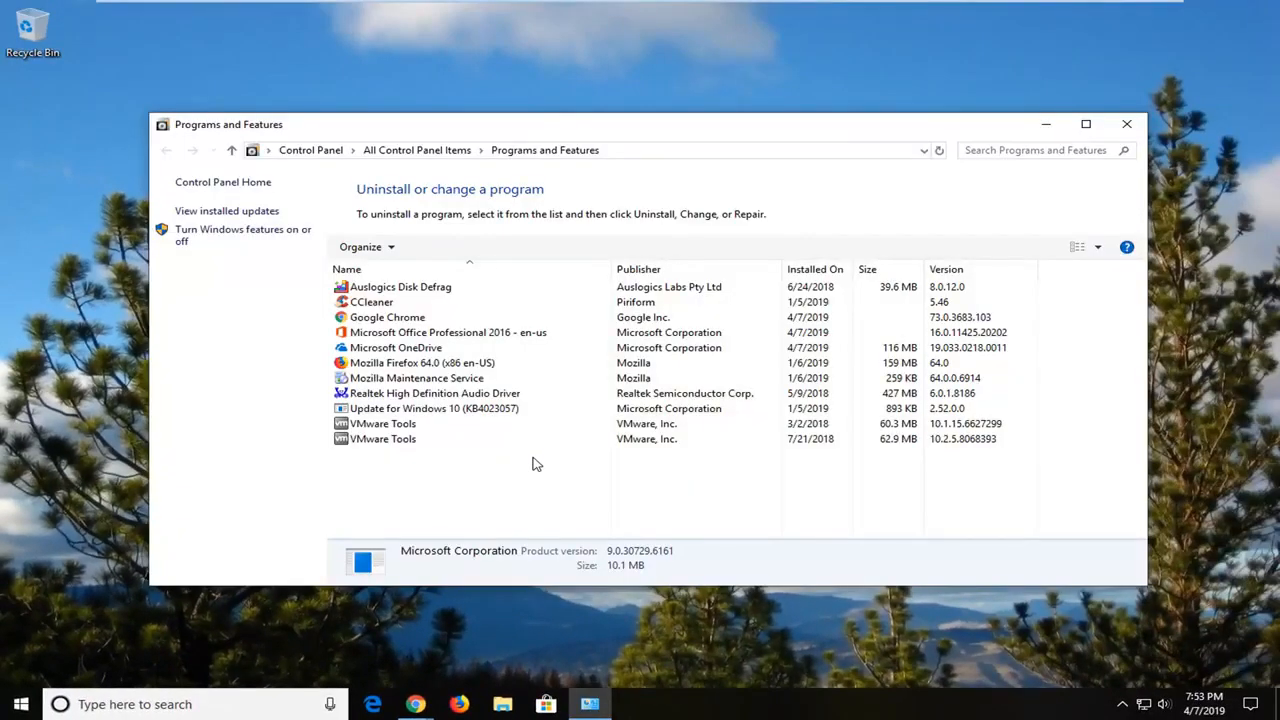
mouse_move(1127, 79)
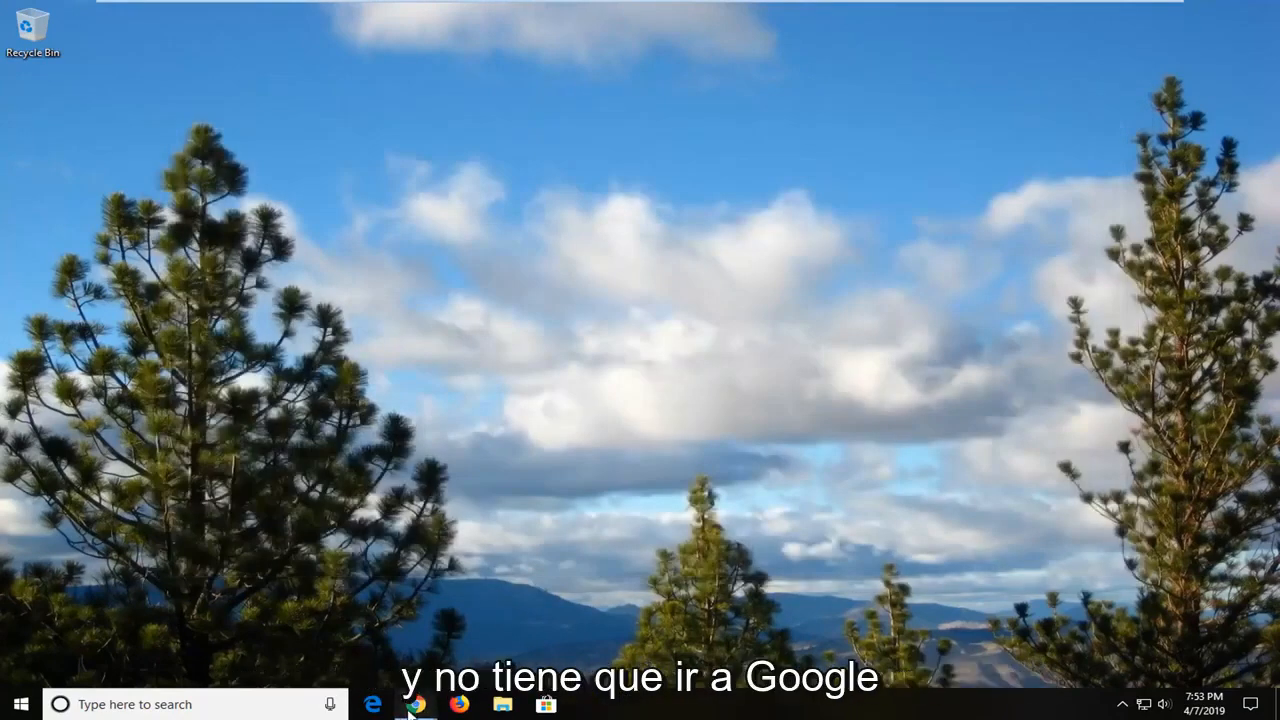
Open Chrome, go to google.com, and search for 'microsoft visual c++ 2015'.
click(416, 704)
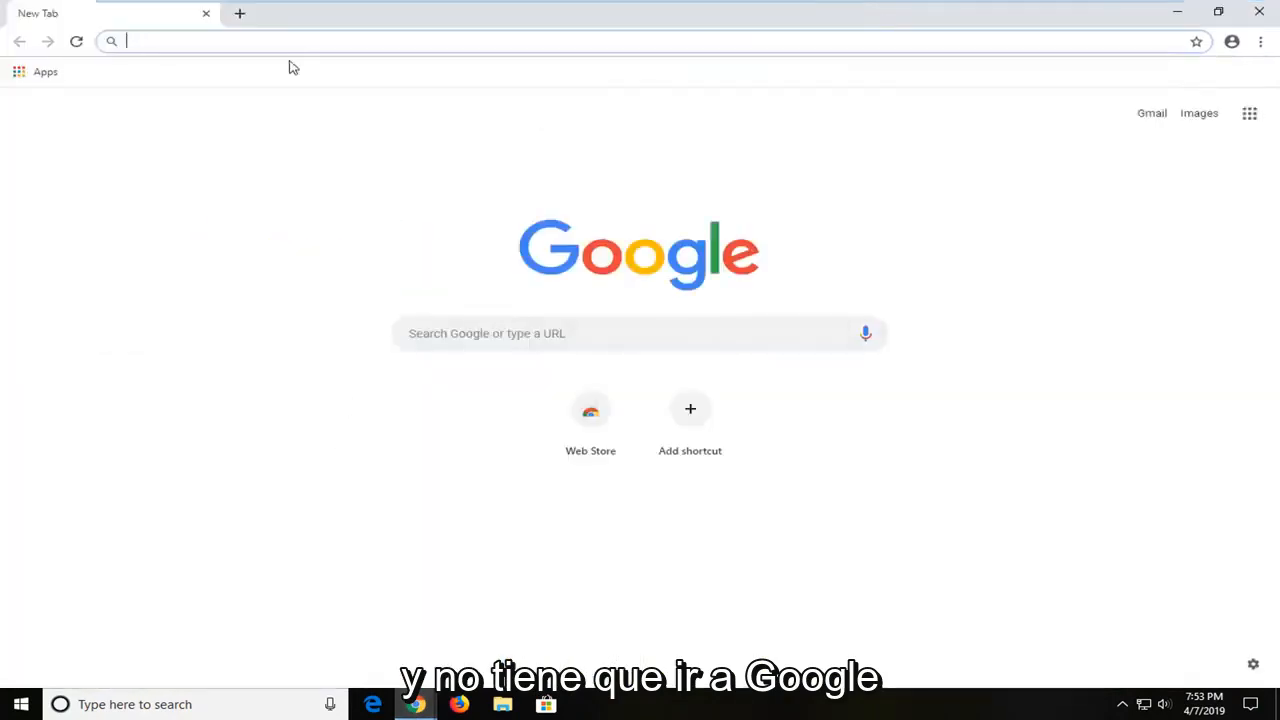
text(google.com)
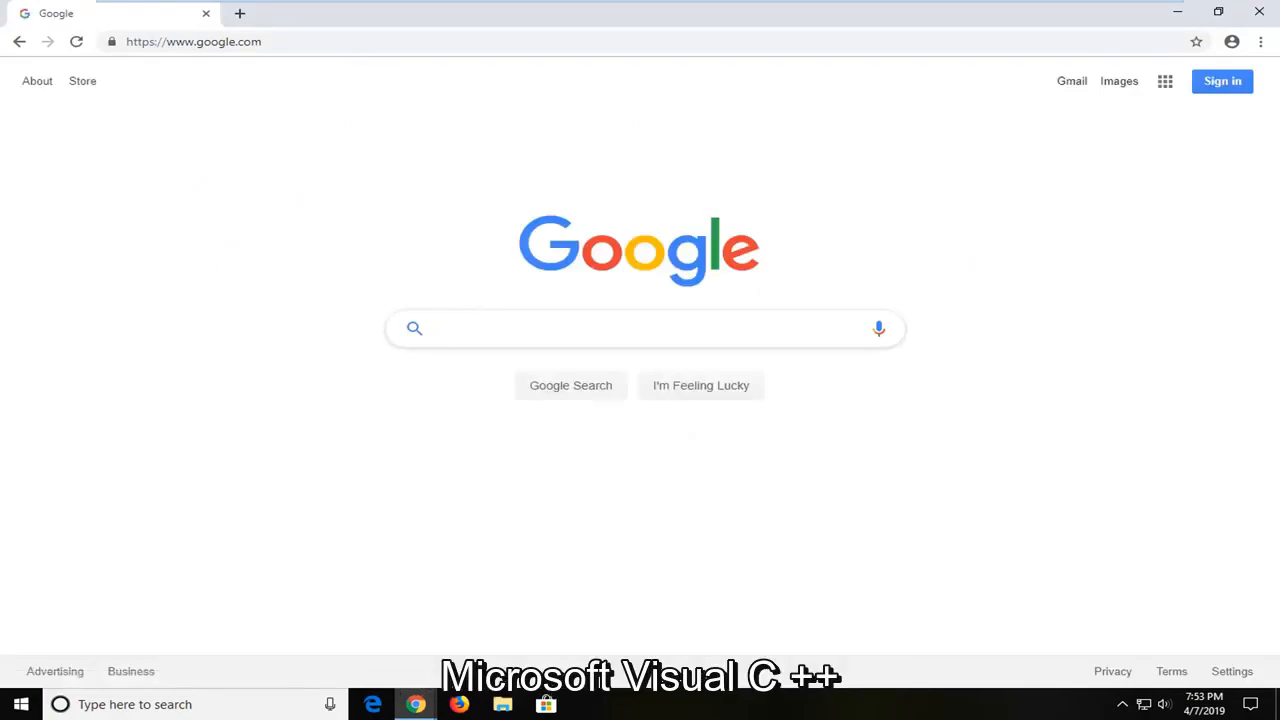
click(640, 328)
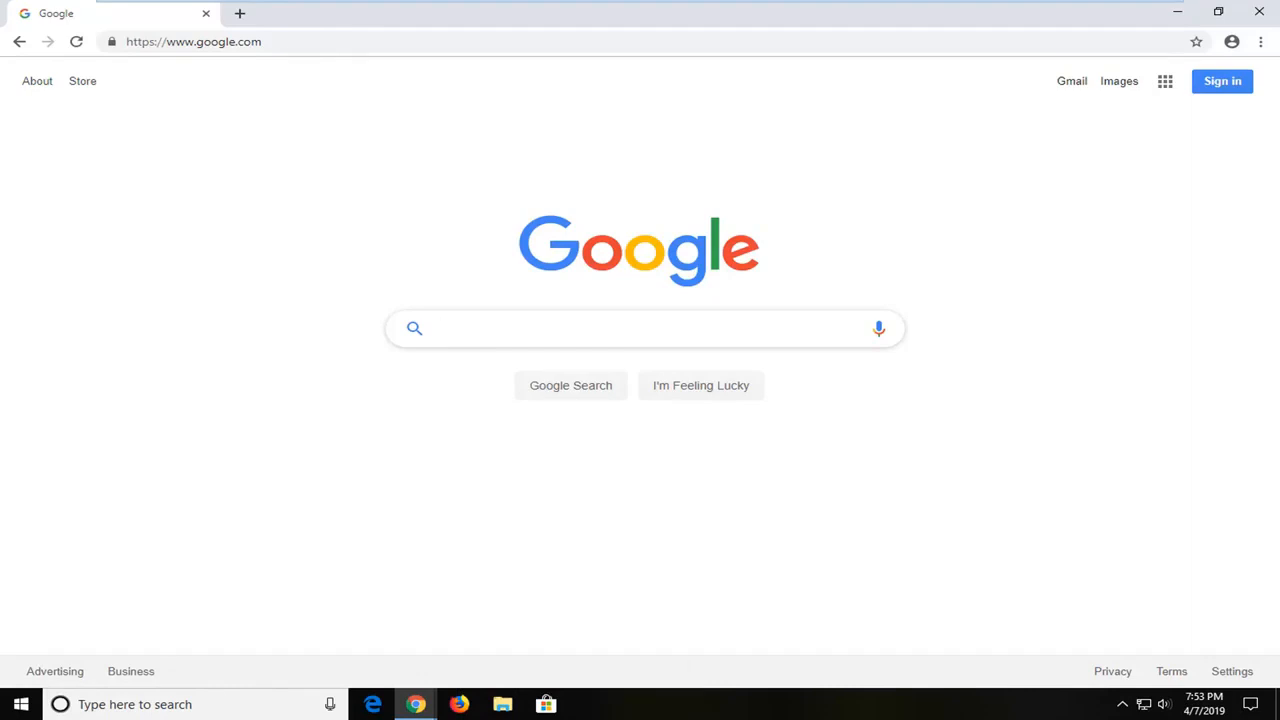
text(ml)
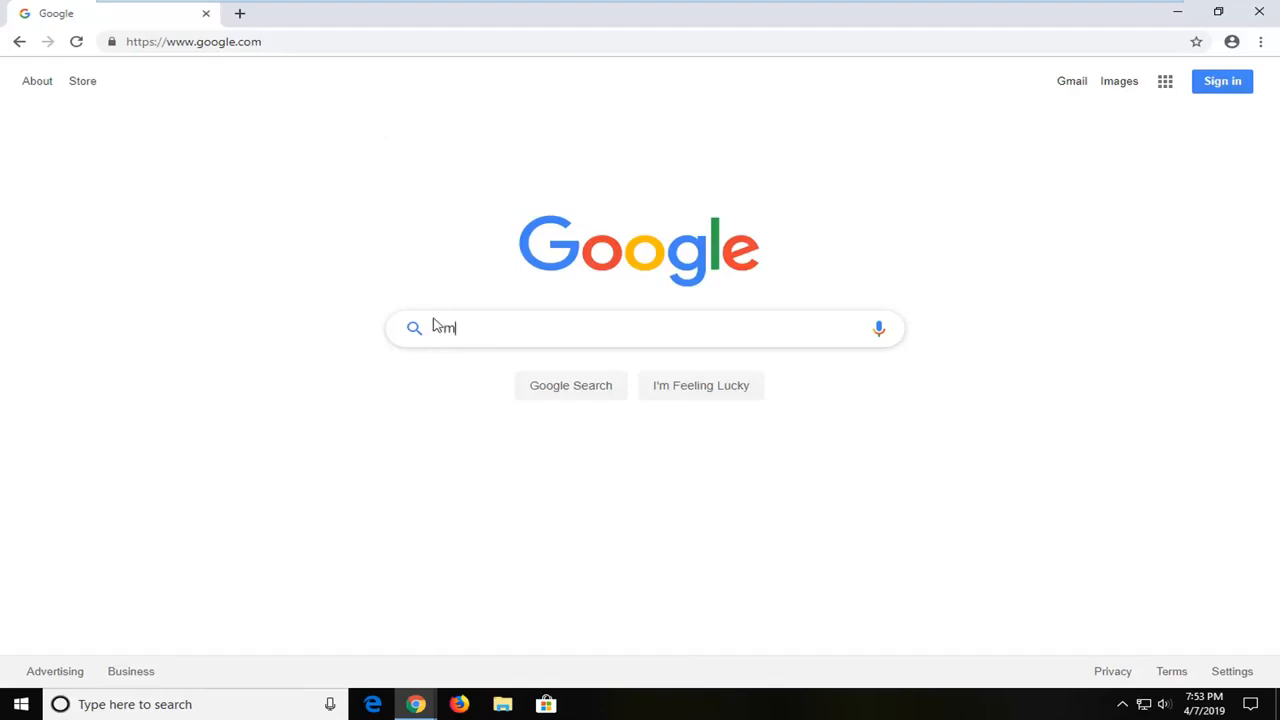
text(microsoft visia)
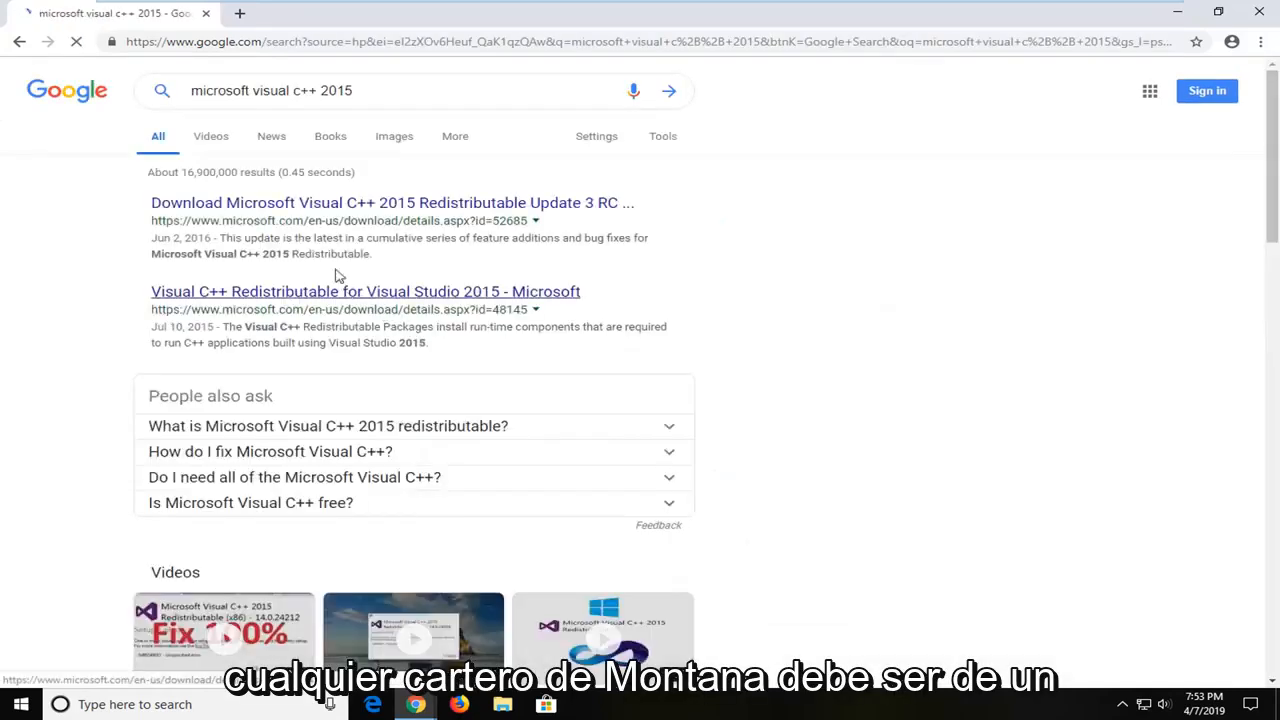
Open the 'Download Microsoft Visual C++ 2015 Redistributable Update 3 RC' result.
click(390, 202)
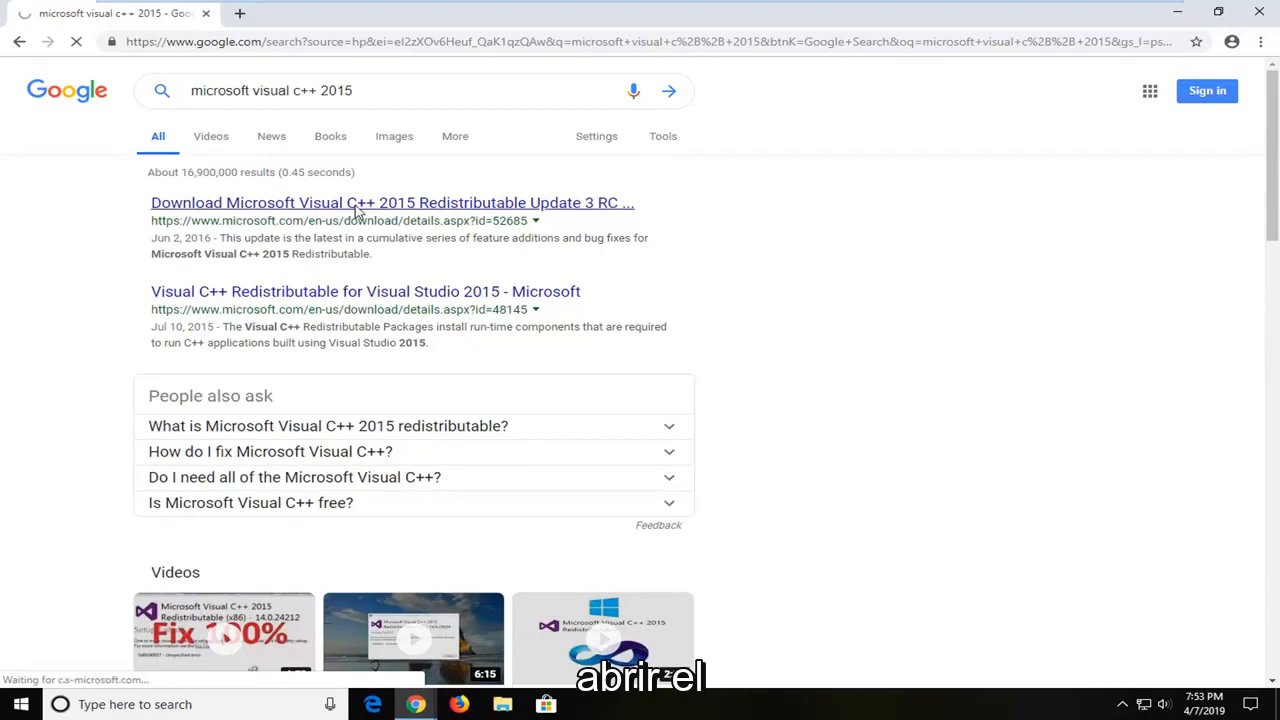
click(391, 202)
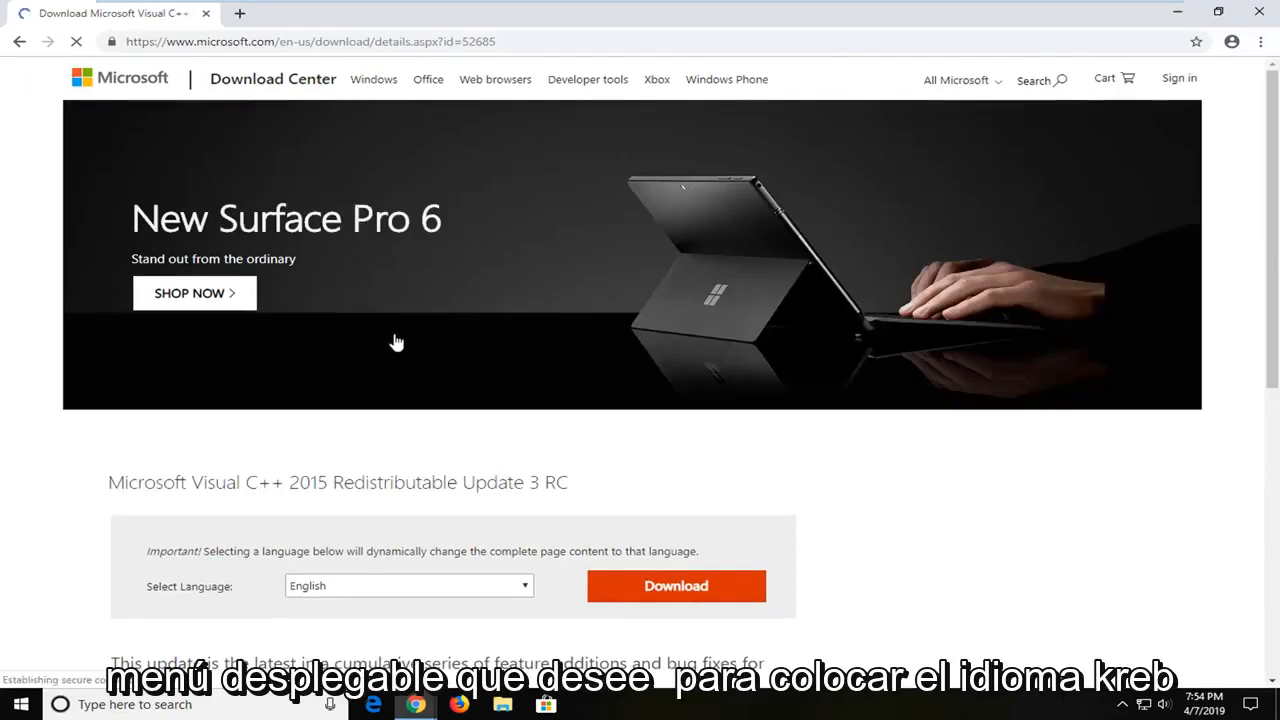
Scroll down and choose Download to bring up the x64/x86 file choice.
scroll(down, 3)
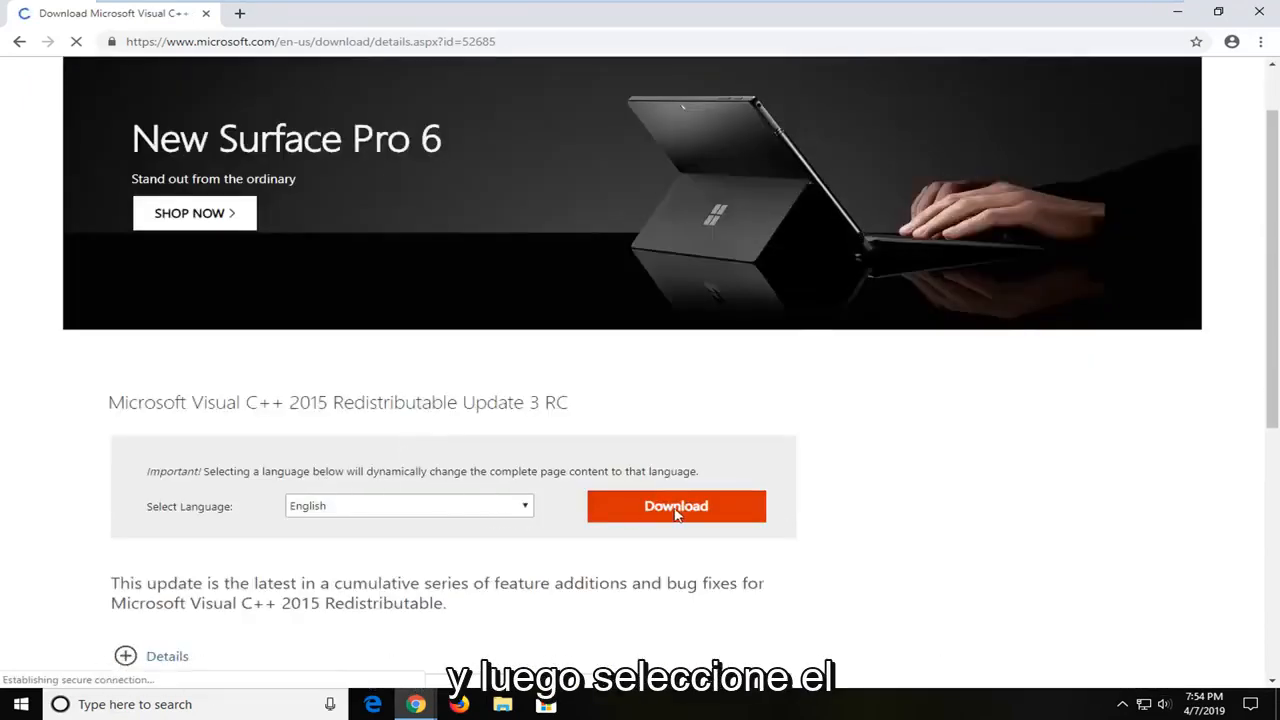
scroll(down, 3)
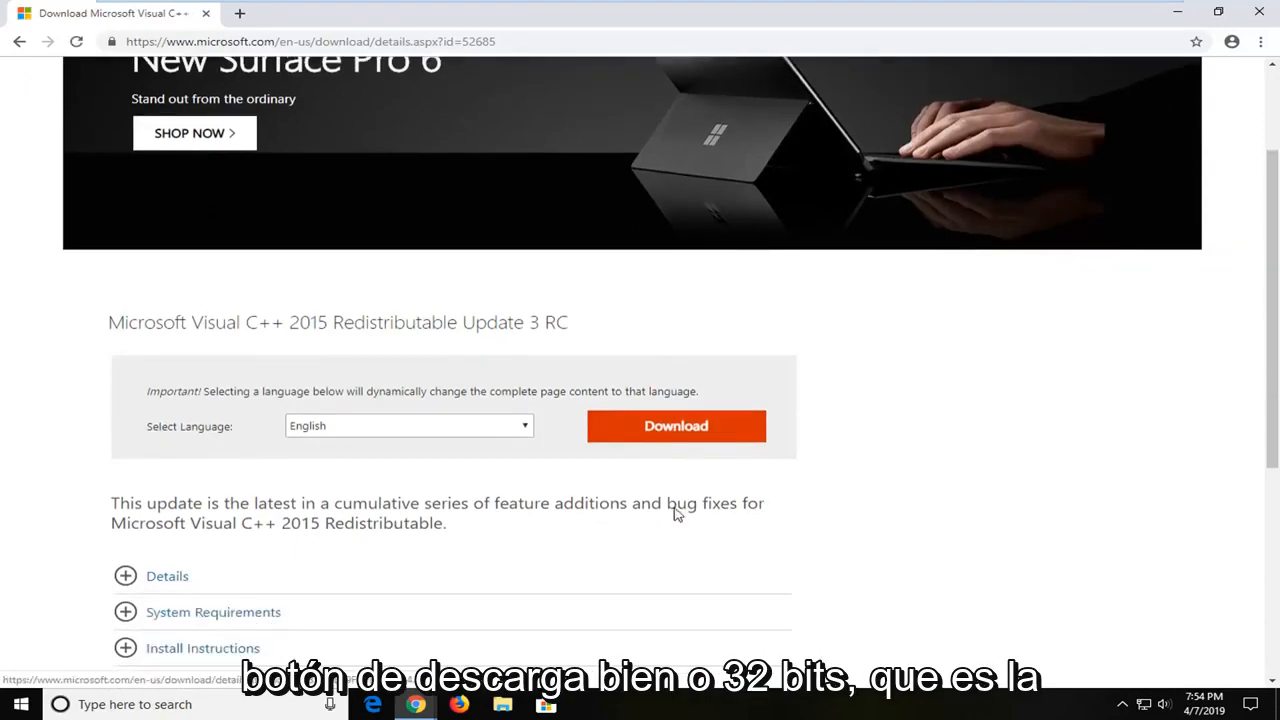
click(675, 425)
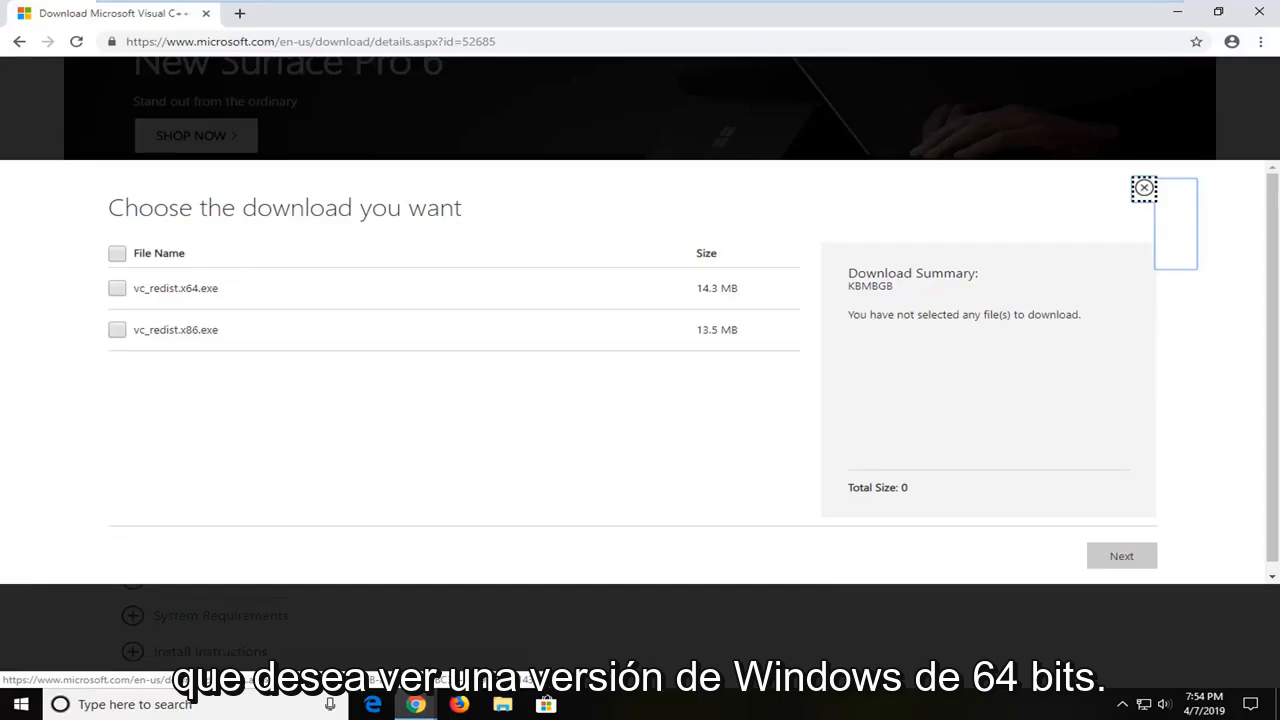
Select vc_redist.x86.exe and continue to download the 13.5 MB file.
double_click(197, 288)
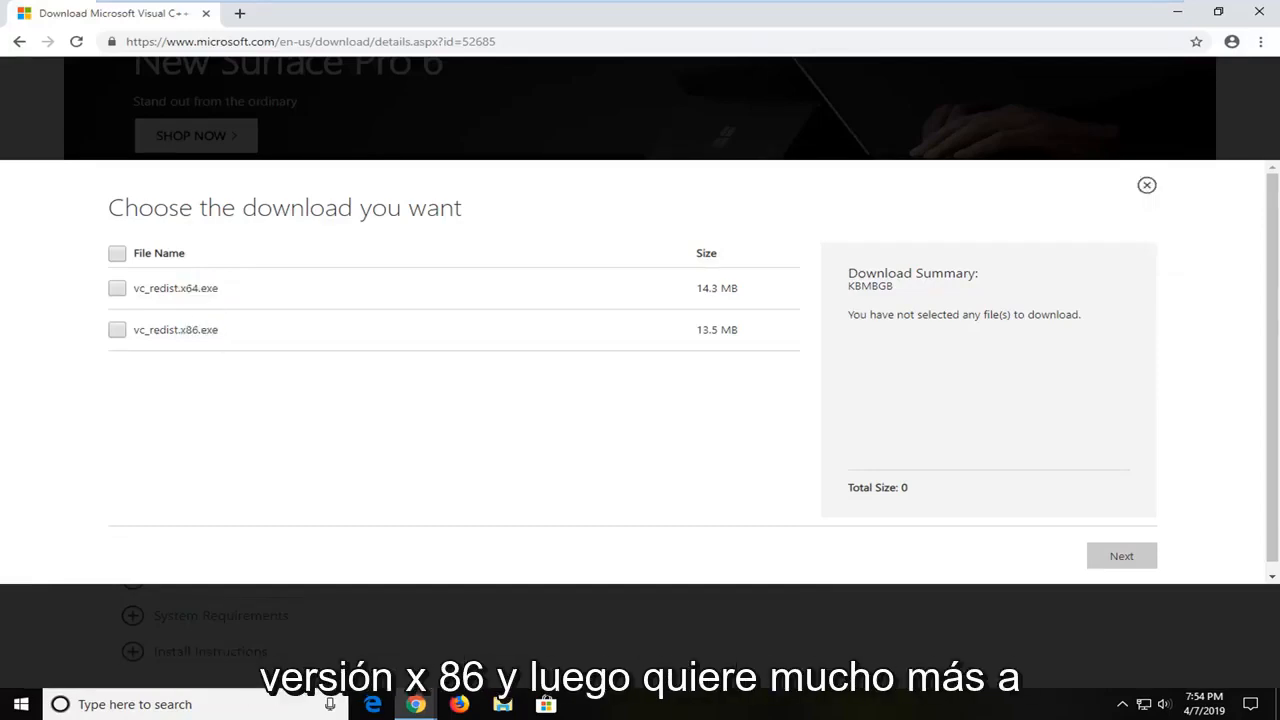
click(117, 329)
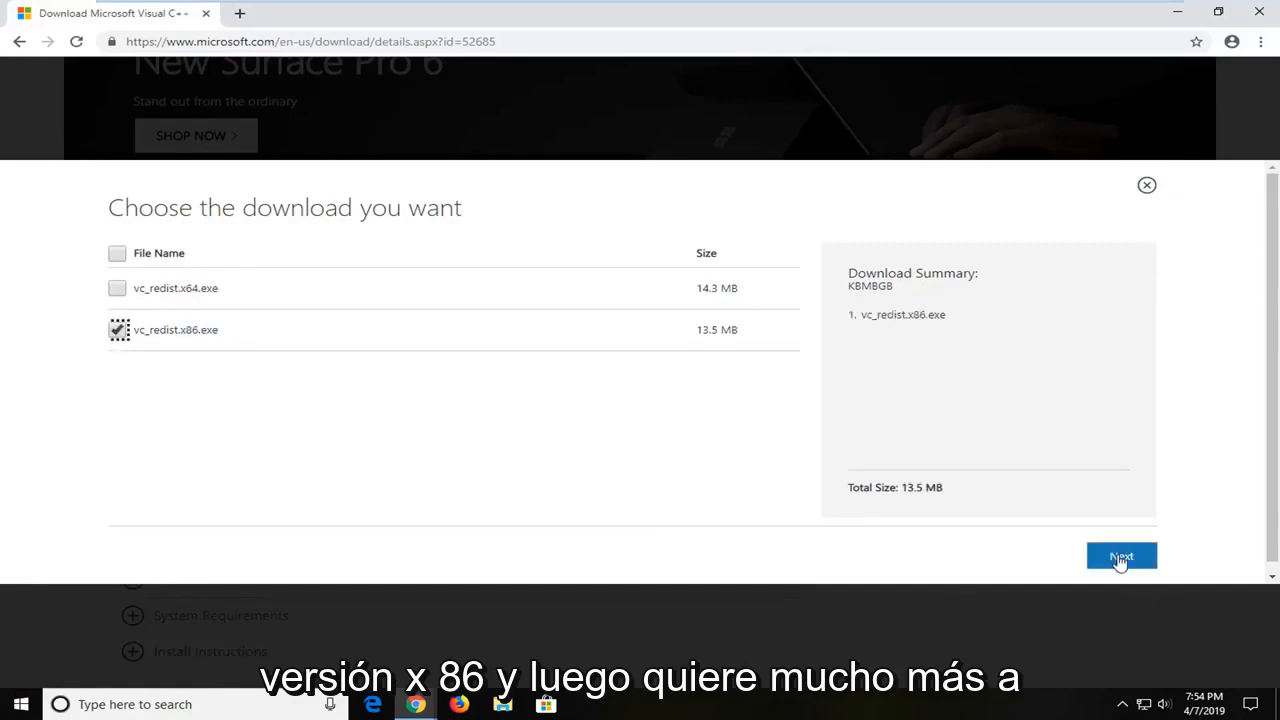
click(1120, 557)
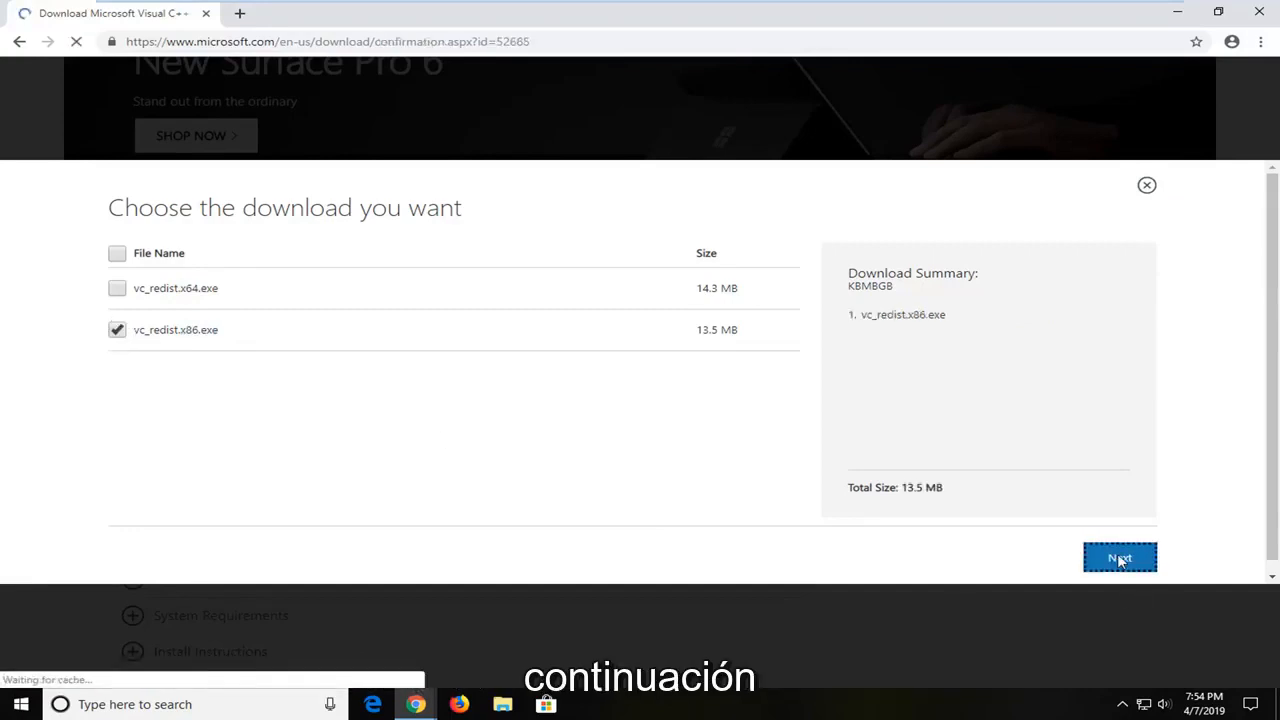
click(1120, 557)
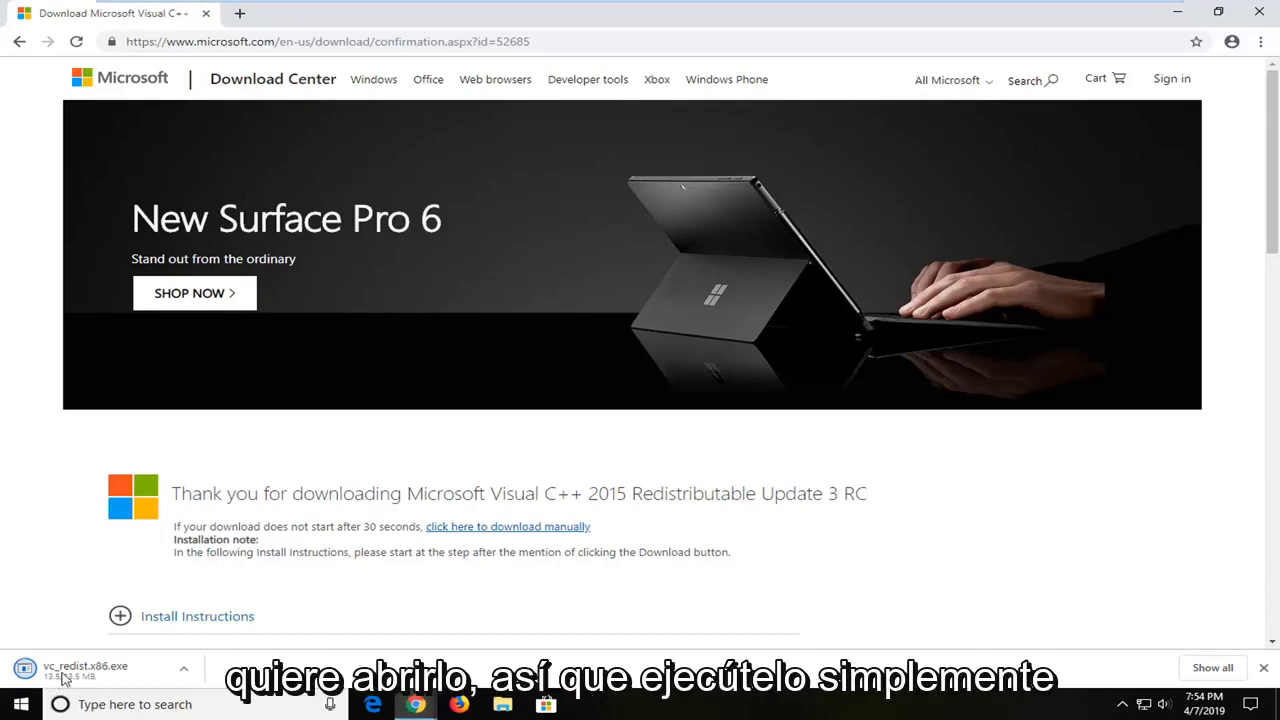
Run vc_redist.x86.exe from Chrome's download bar to open its license terms.
click(85, 665)
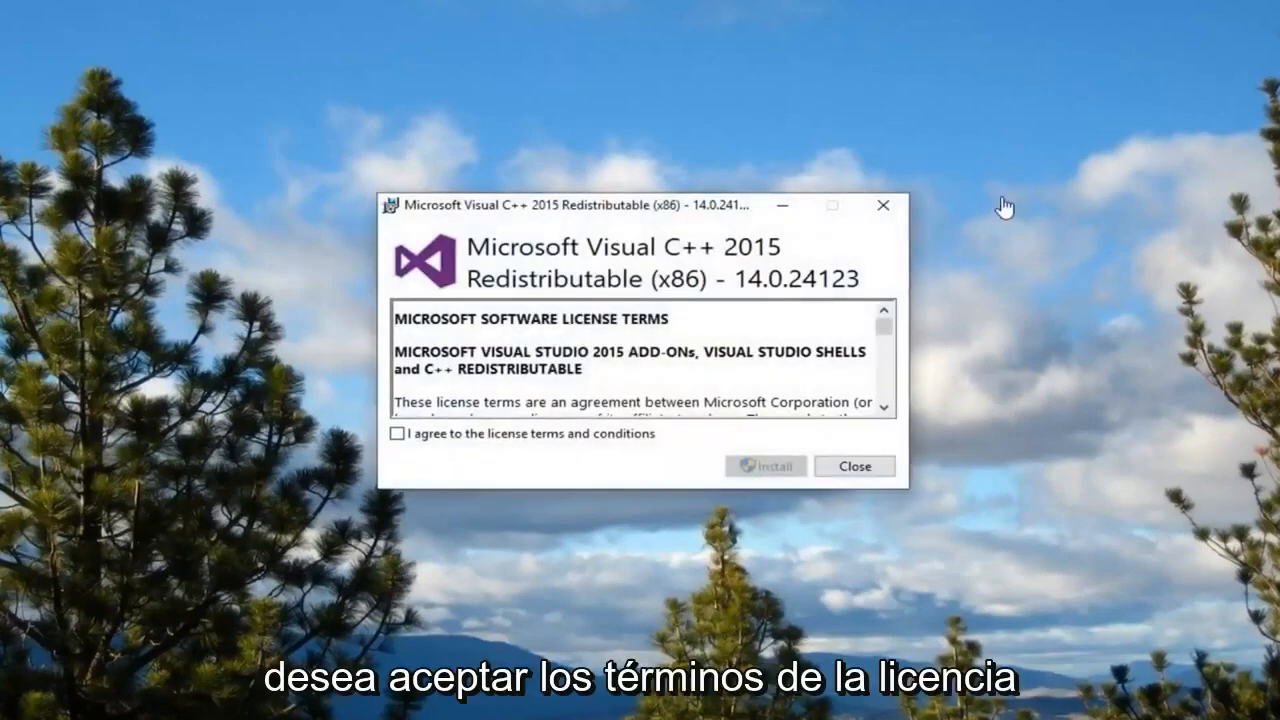
Accept the license, install with UAC approval, and close setup after Setup Successful.
click(396, 433)
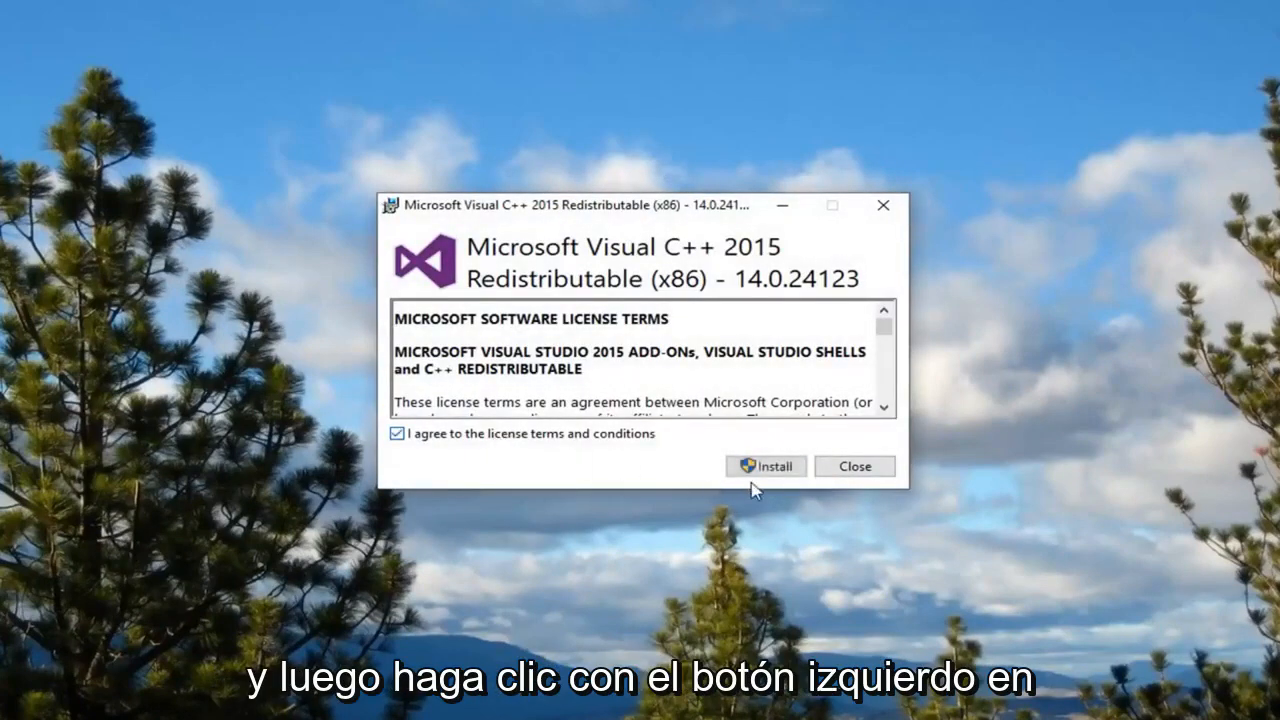
click(765, 466)
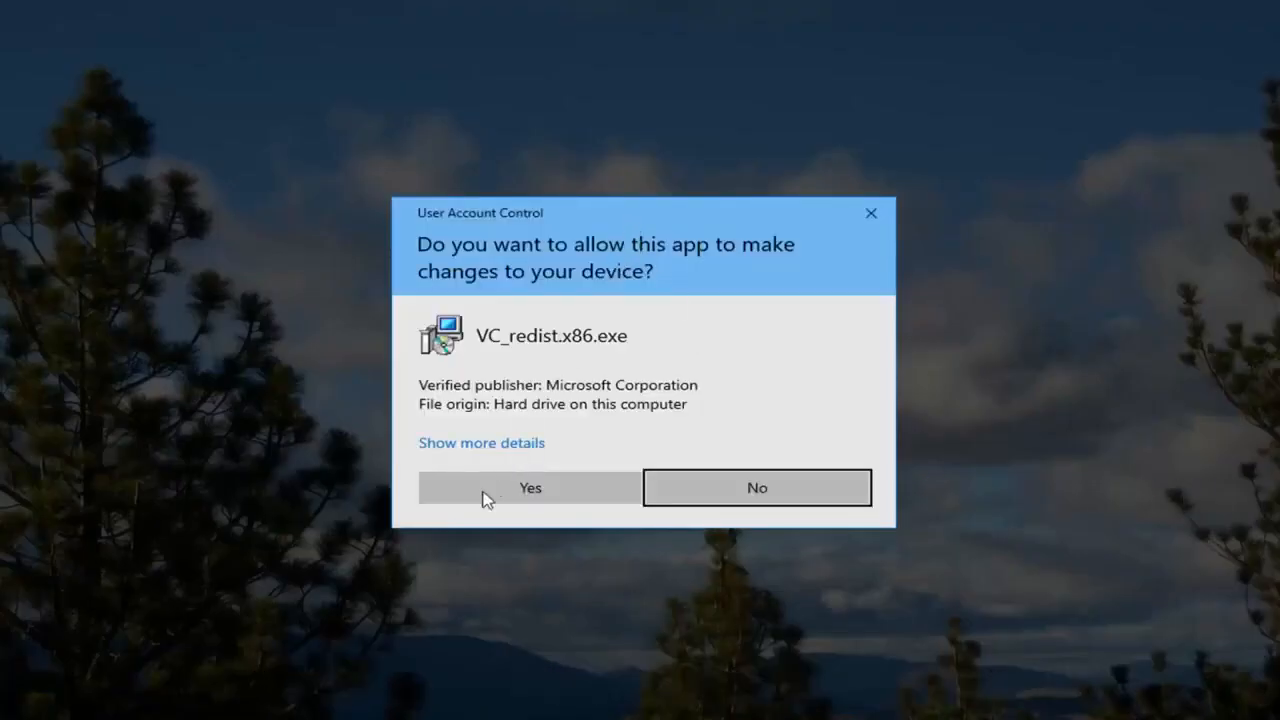
click(529, 488)
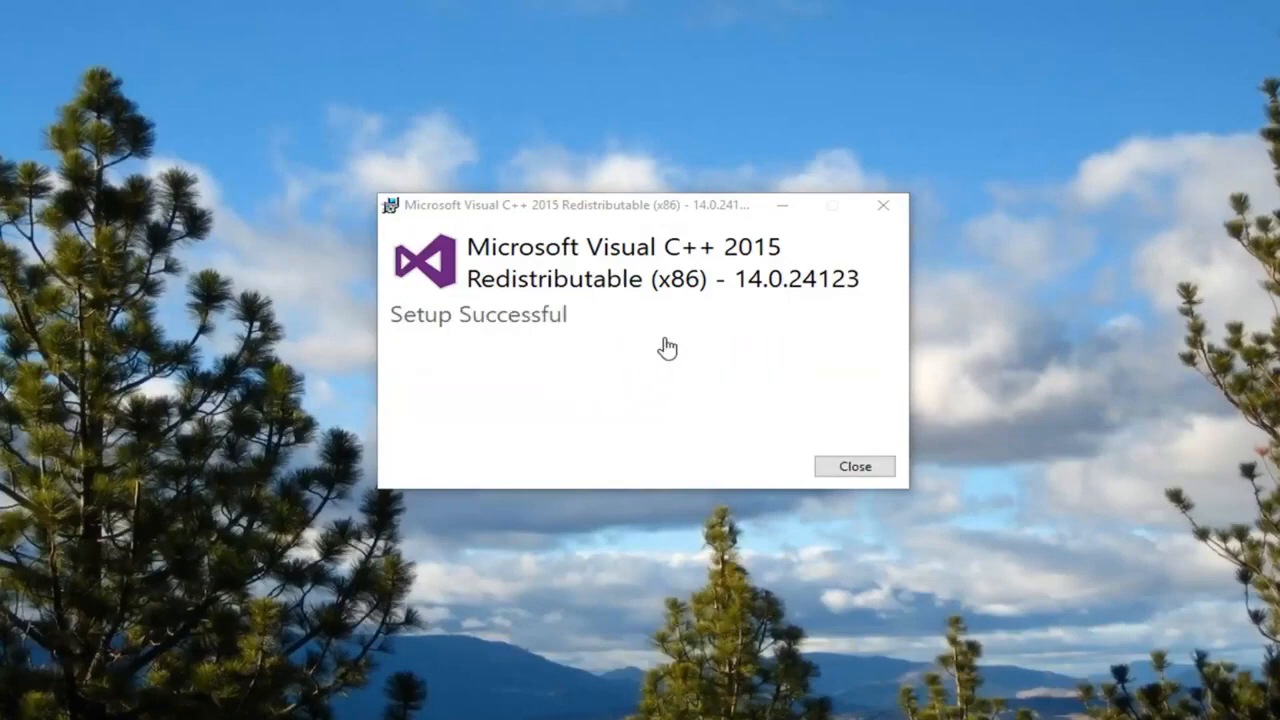
click(854, 466)
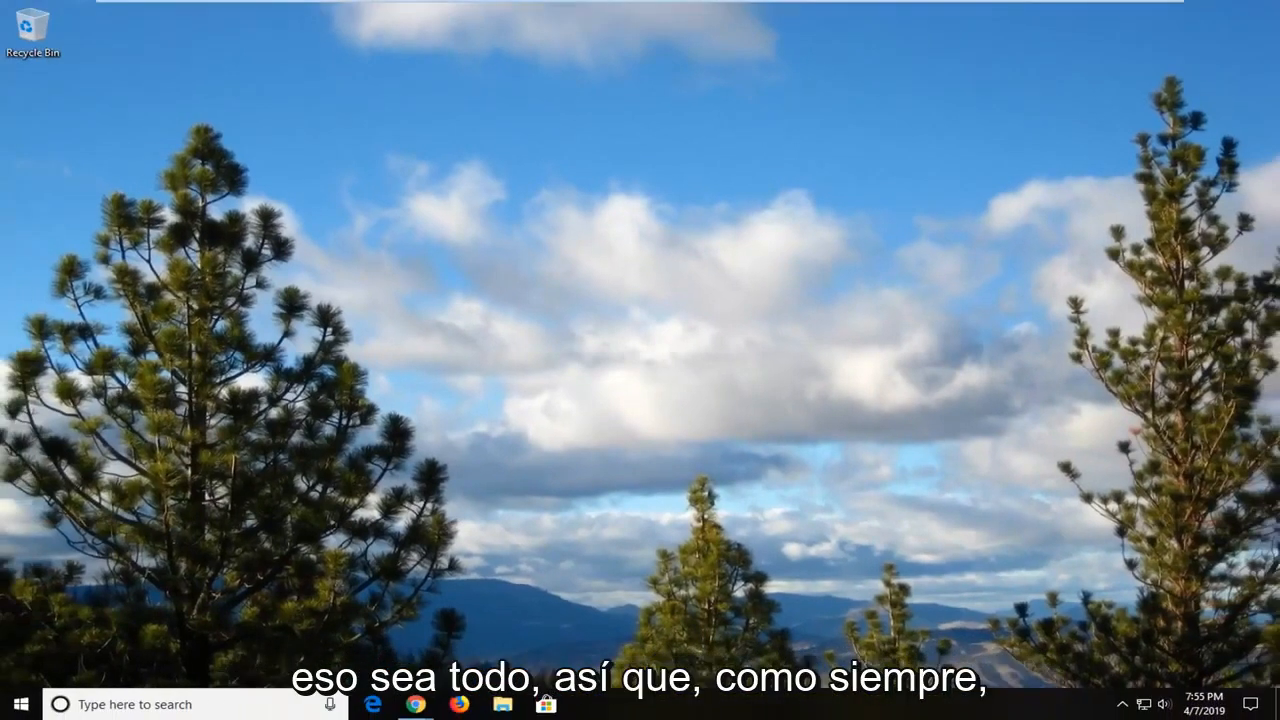